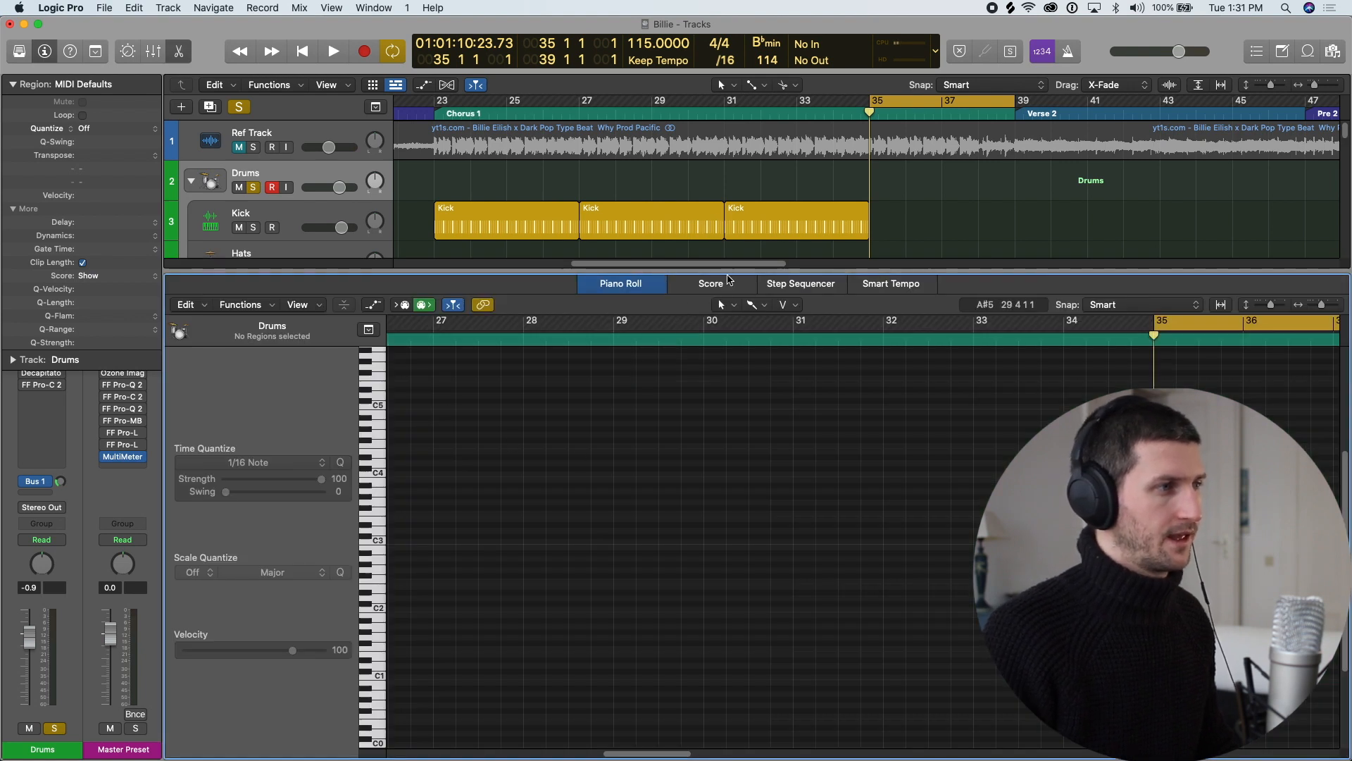
View the Drums track in the Score editor, then in the Step Sequencer.
left_click(710, 283)
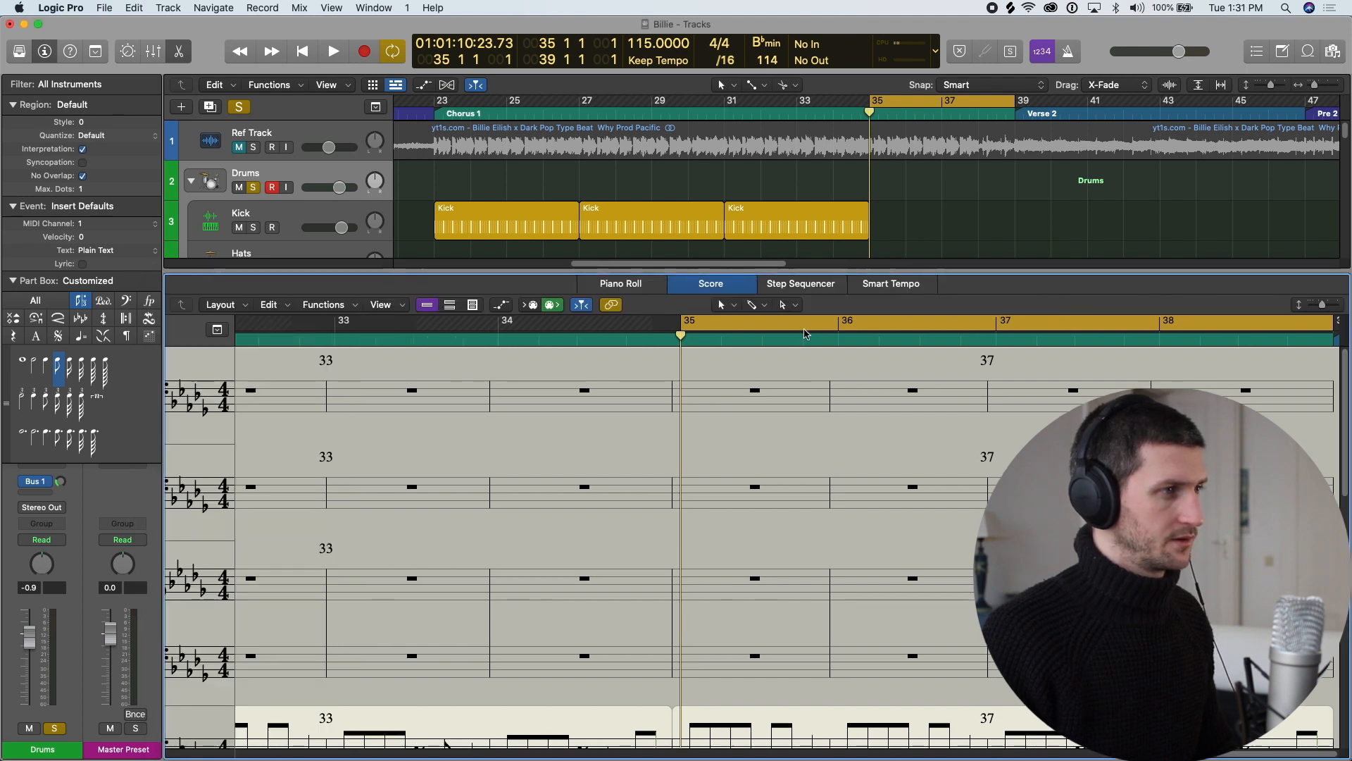
left_click(801, 283)
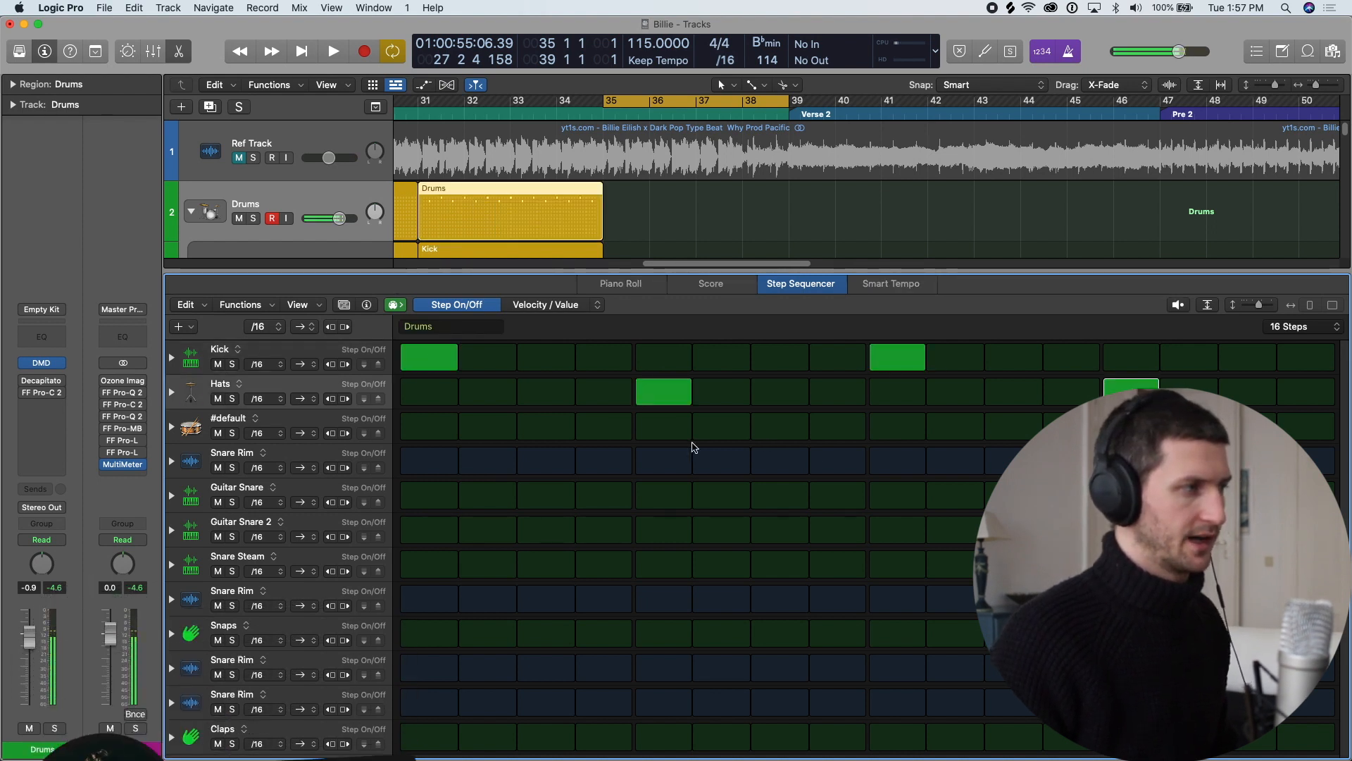
Turn on step 5 in the #default row and clear that Hats step.
left_click(662, 426)
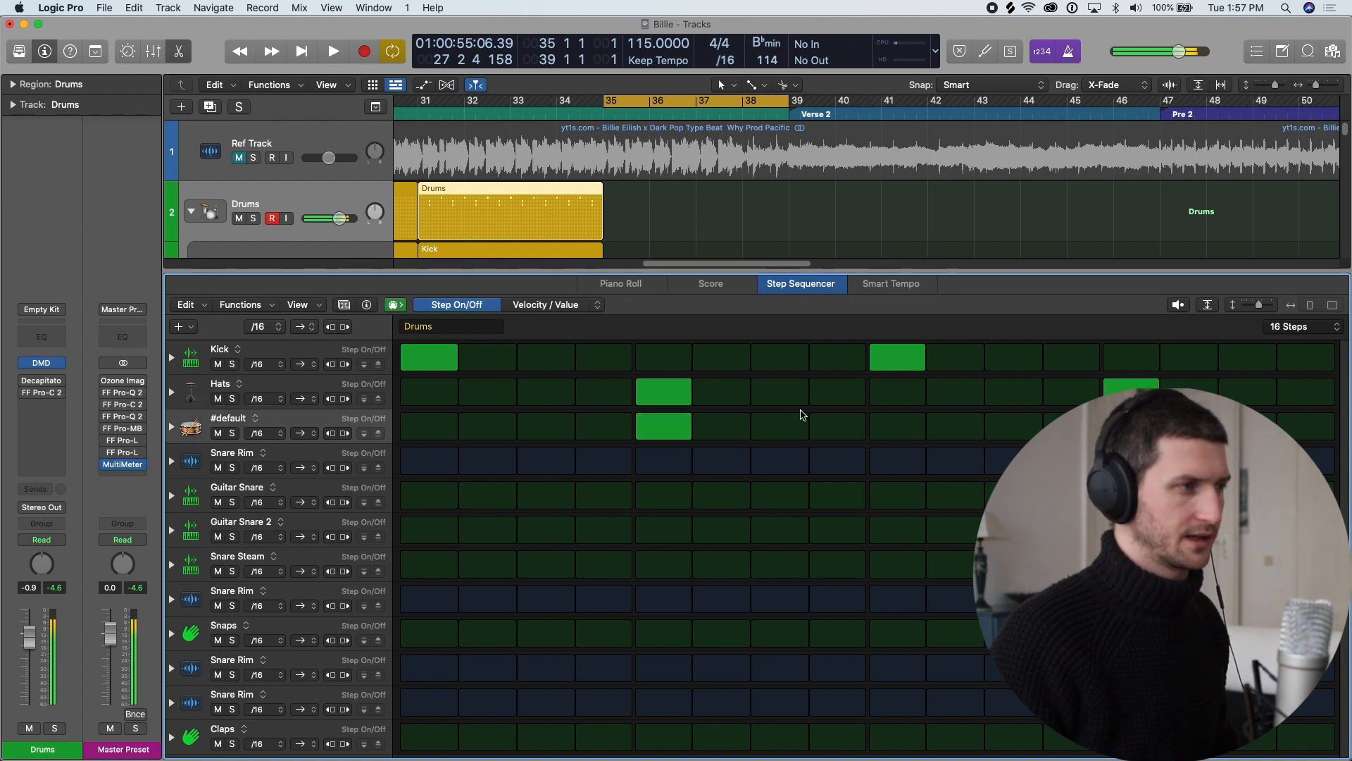
left_click(663, 391)
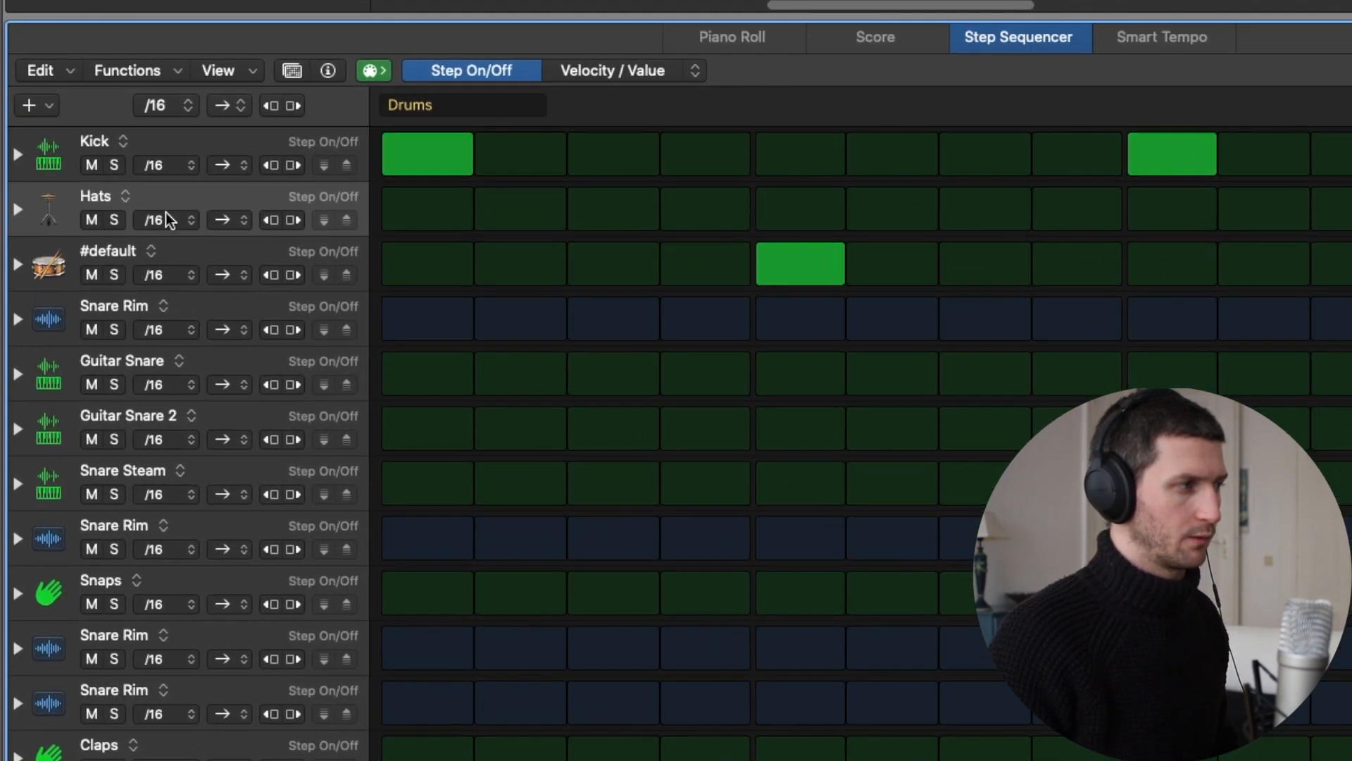
Set the Hats row's step rate to /8 eighth notes.
left_click(166, 220)
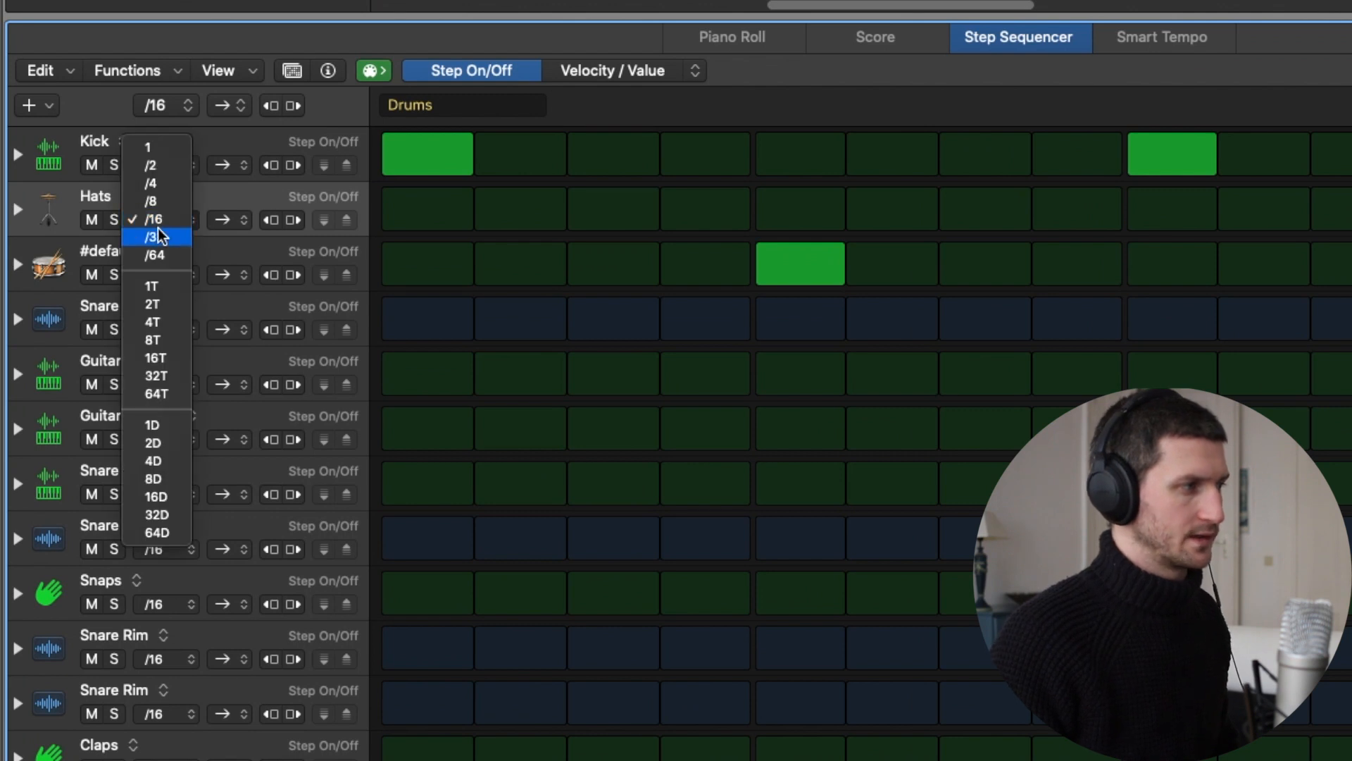
mouse_move(158, 220)
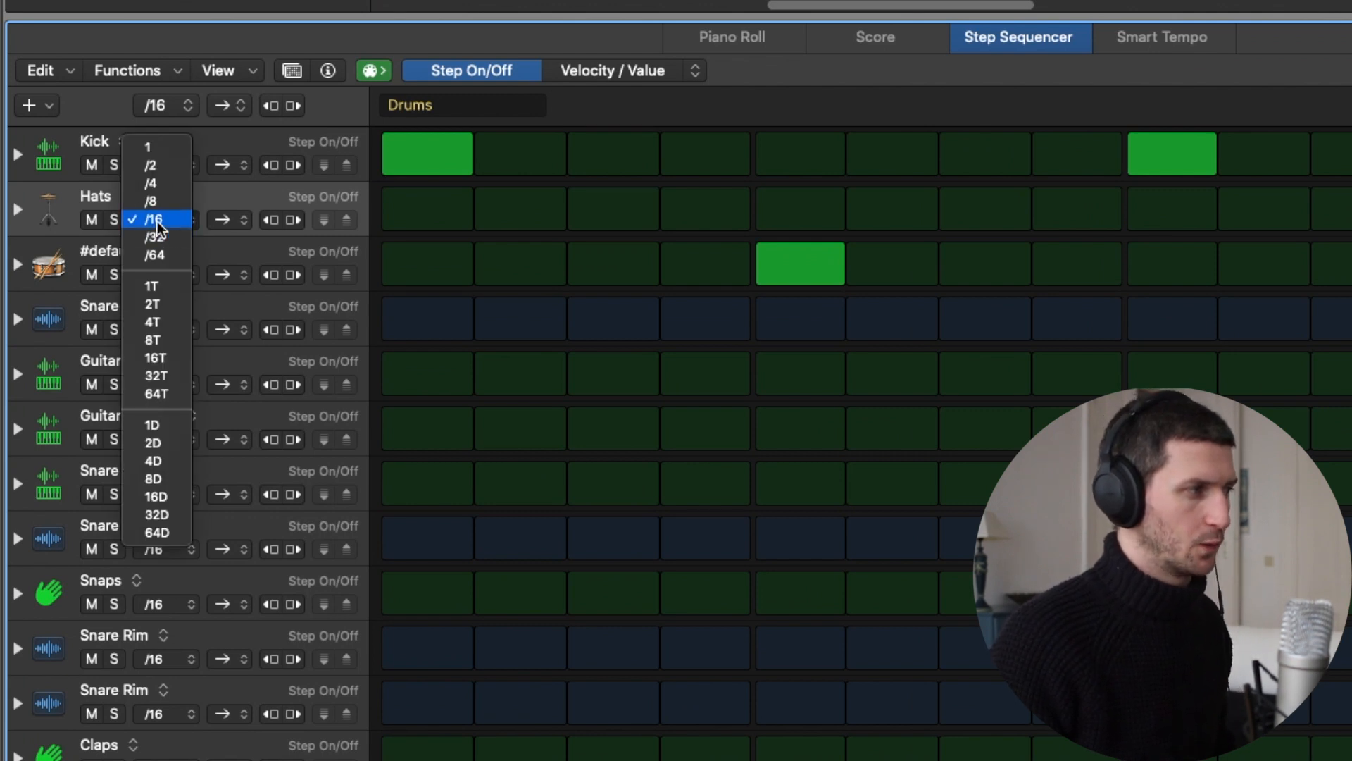
mouse_move(154, 200)
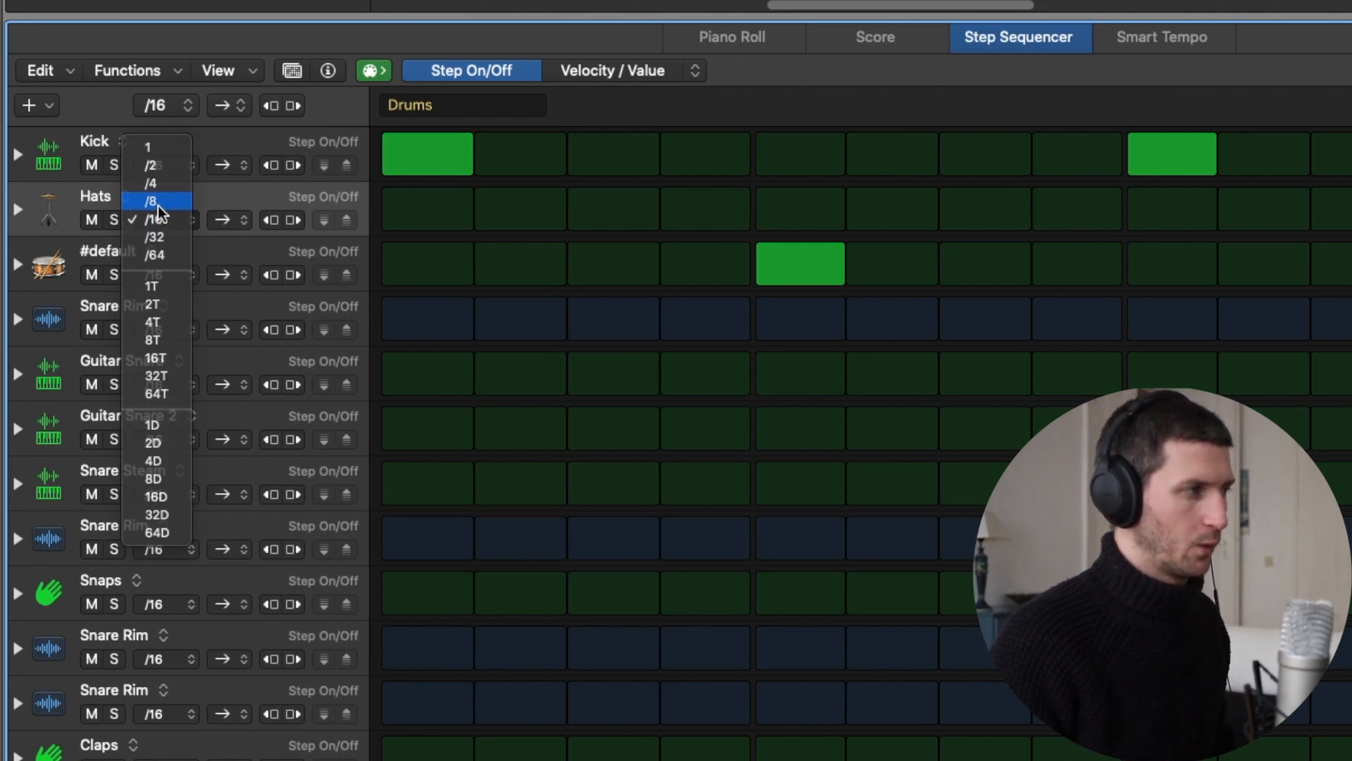
left_click(152, 179)
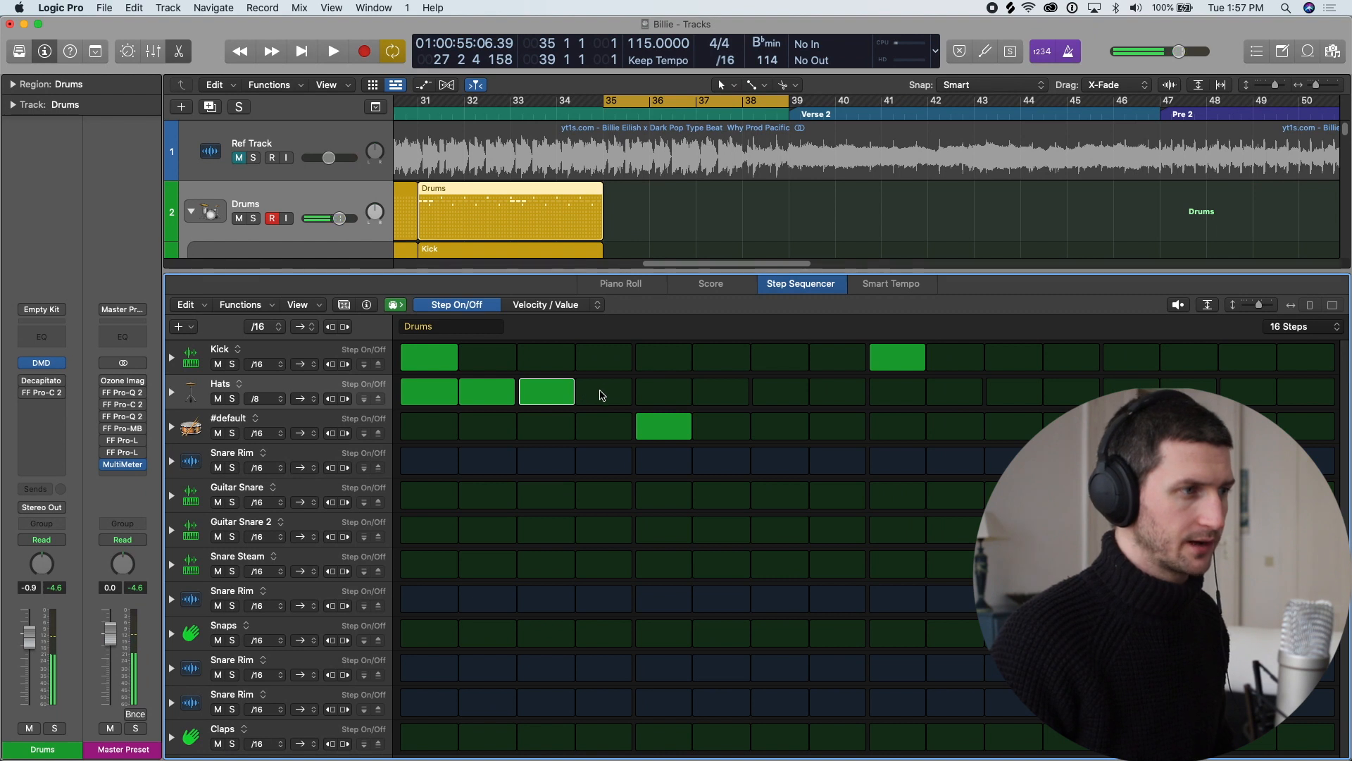
Turn on every step across the Hats row.
left_click_drag(574, 393, 1307, 393)
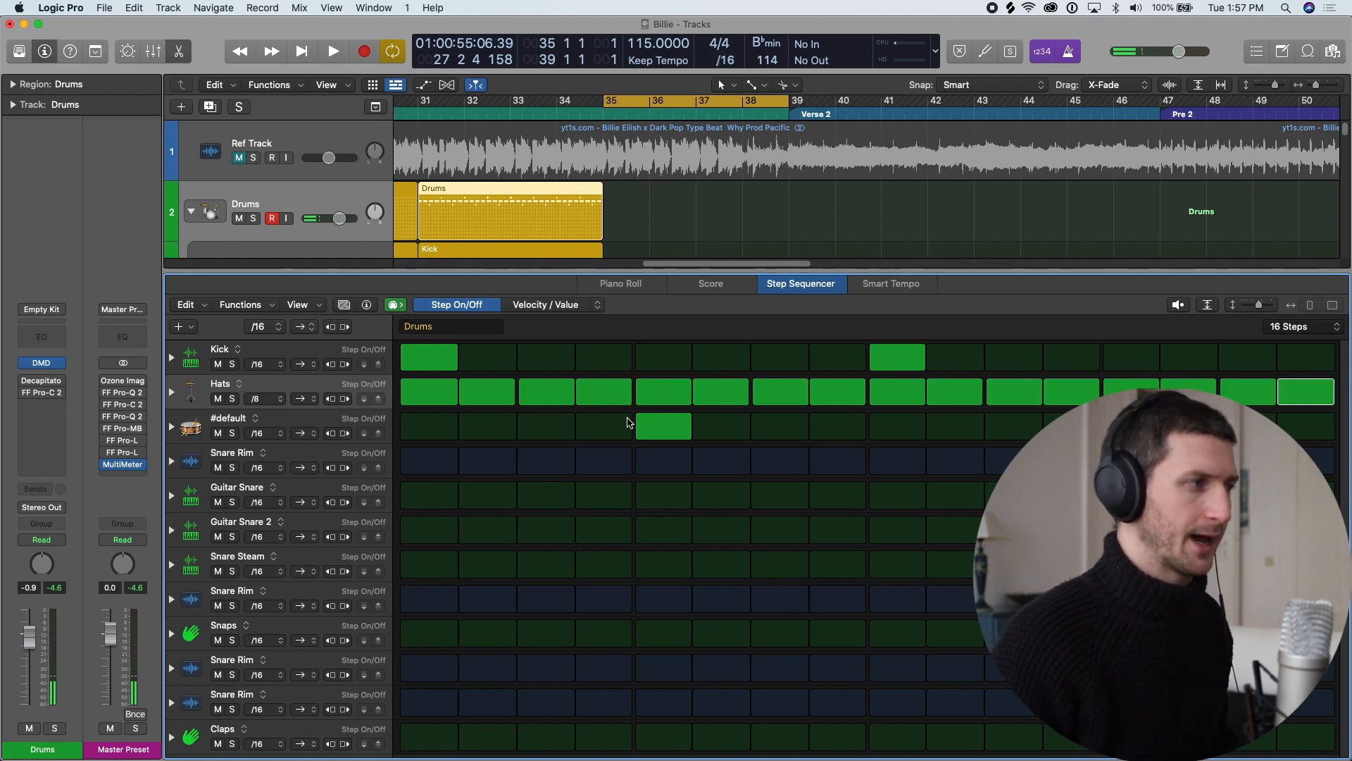
left_click(333, 51)
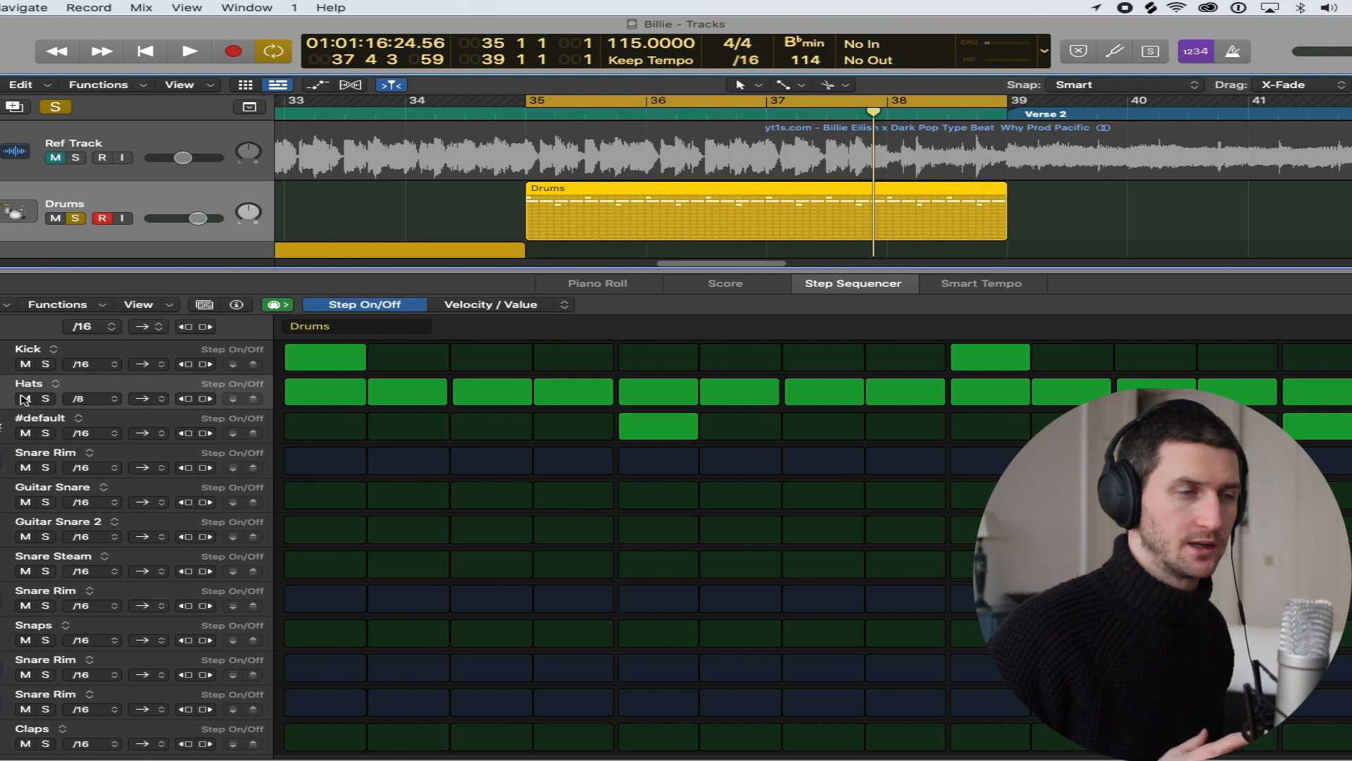
mouse_move(24, 398)
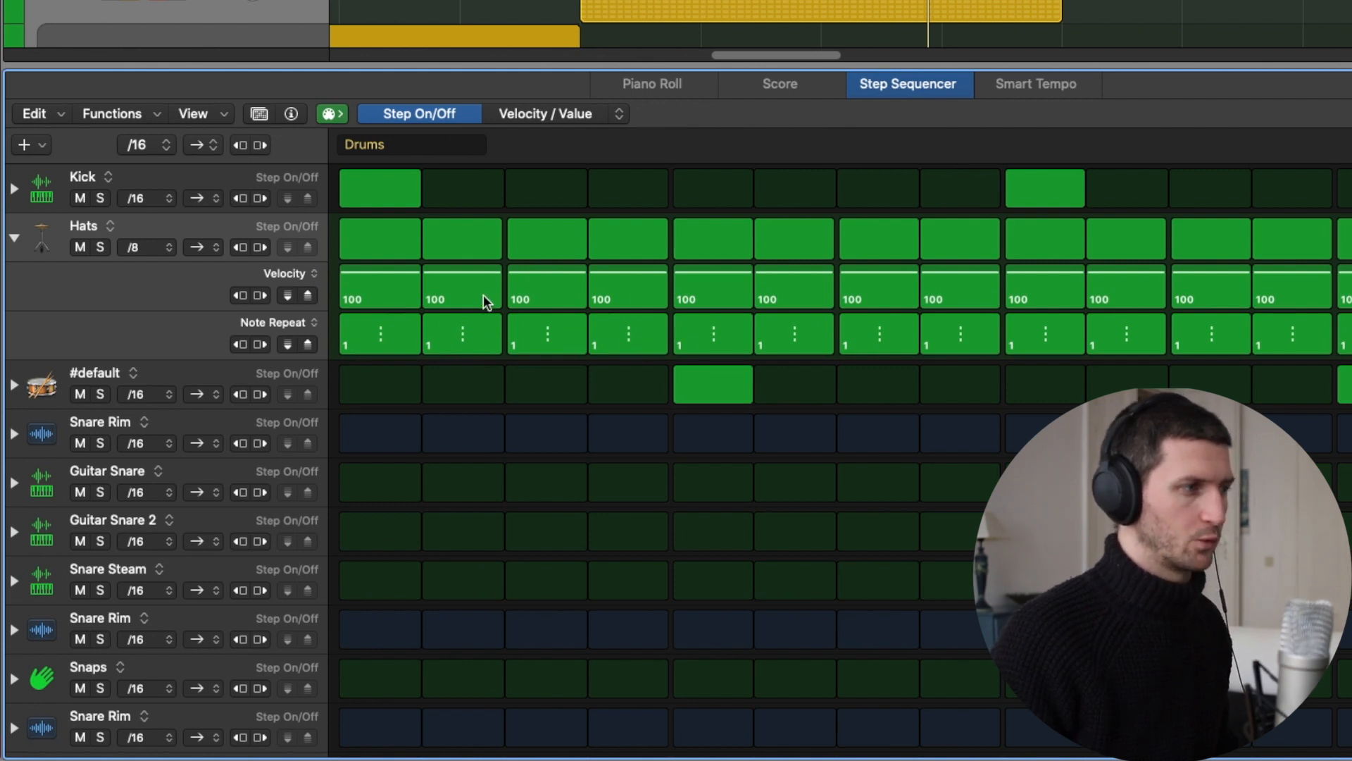
mouse_move(648, 336)
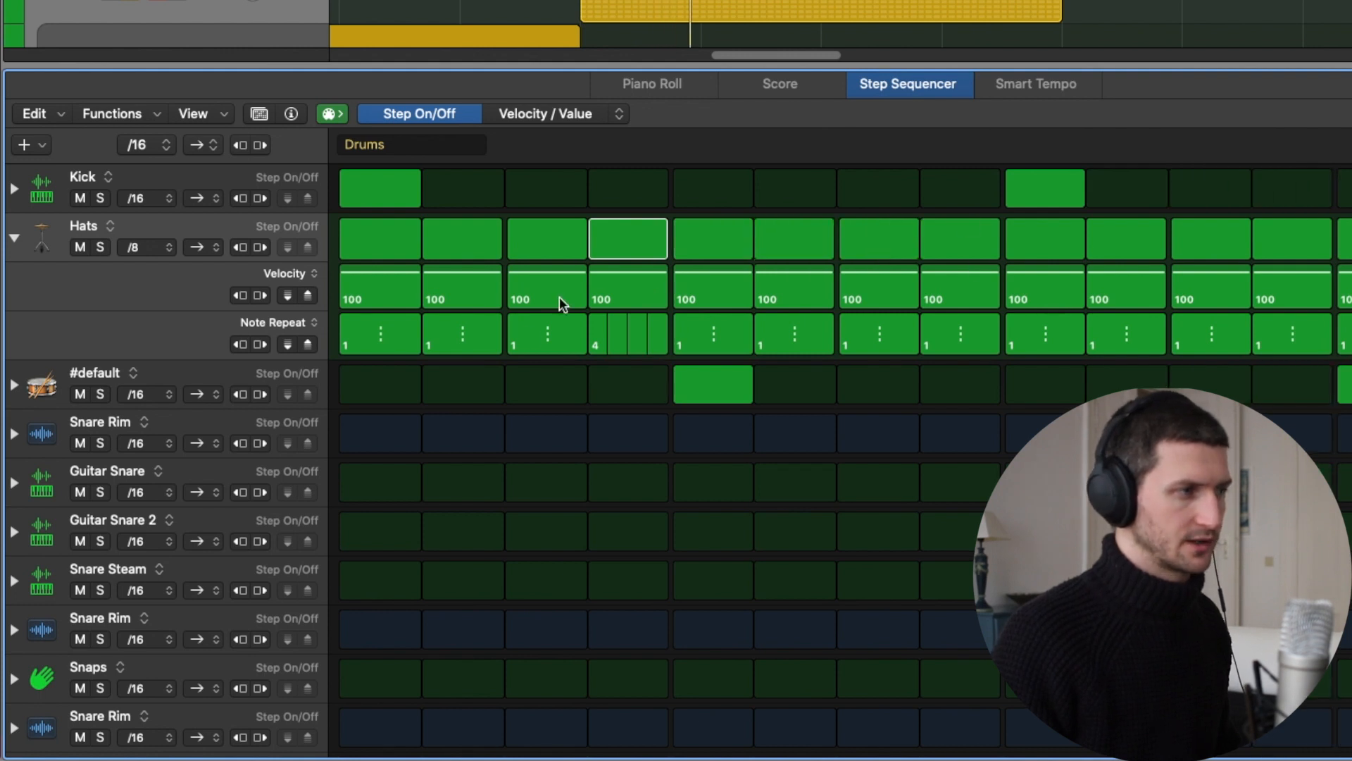
mouse_move(1307, 344)
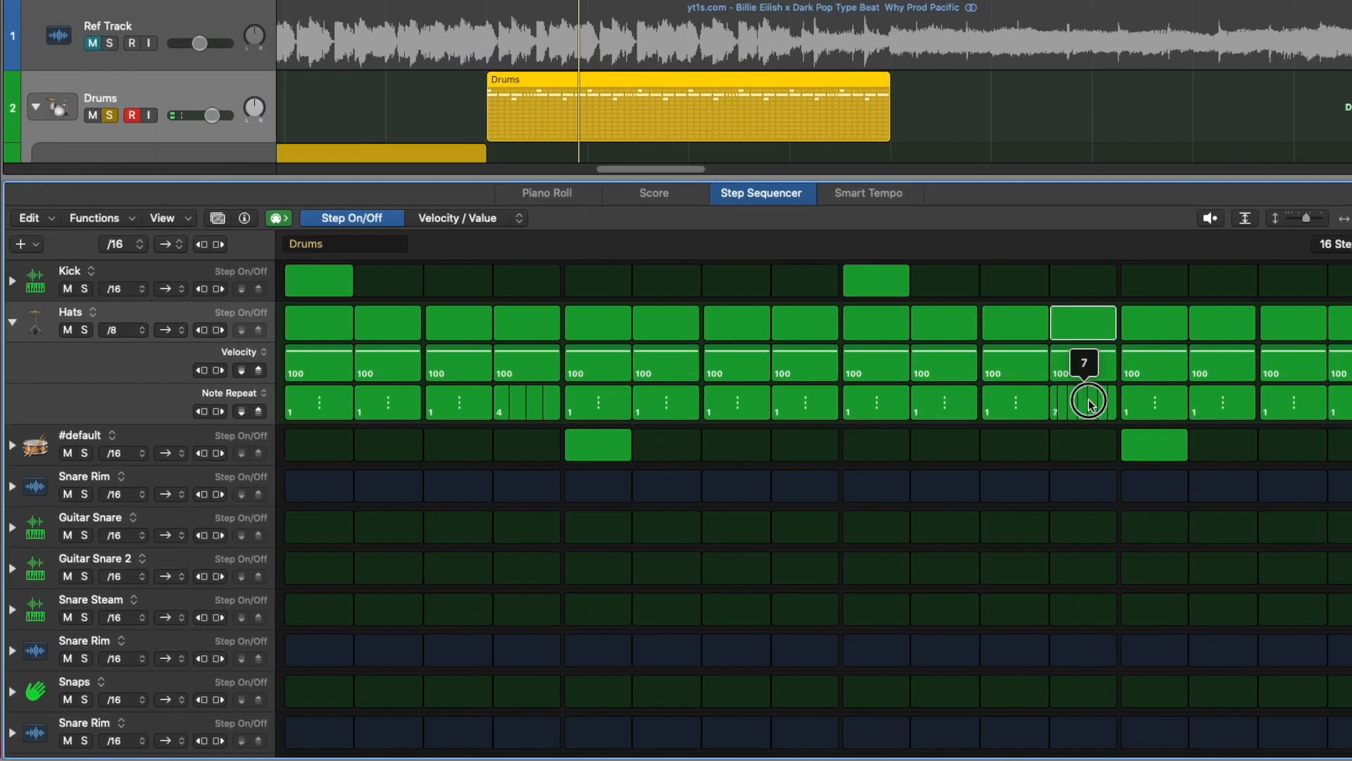
Set a four-hit Note Repeat roll on Hats step 12.
left_click_drag(1087, 402, 1088, 414)
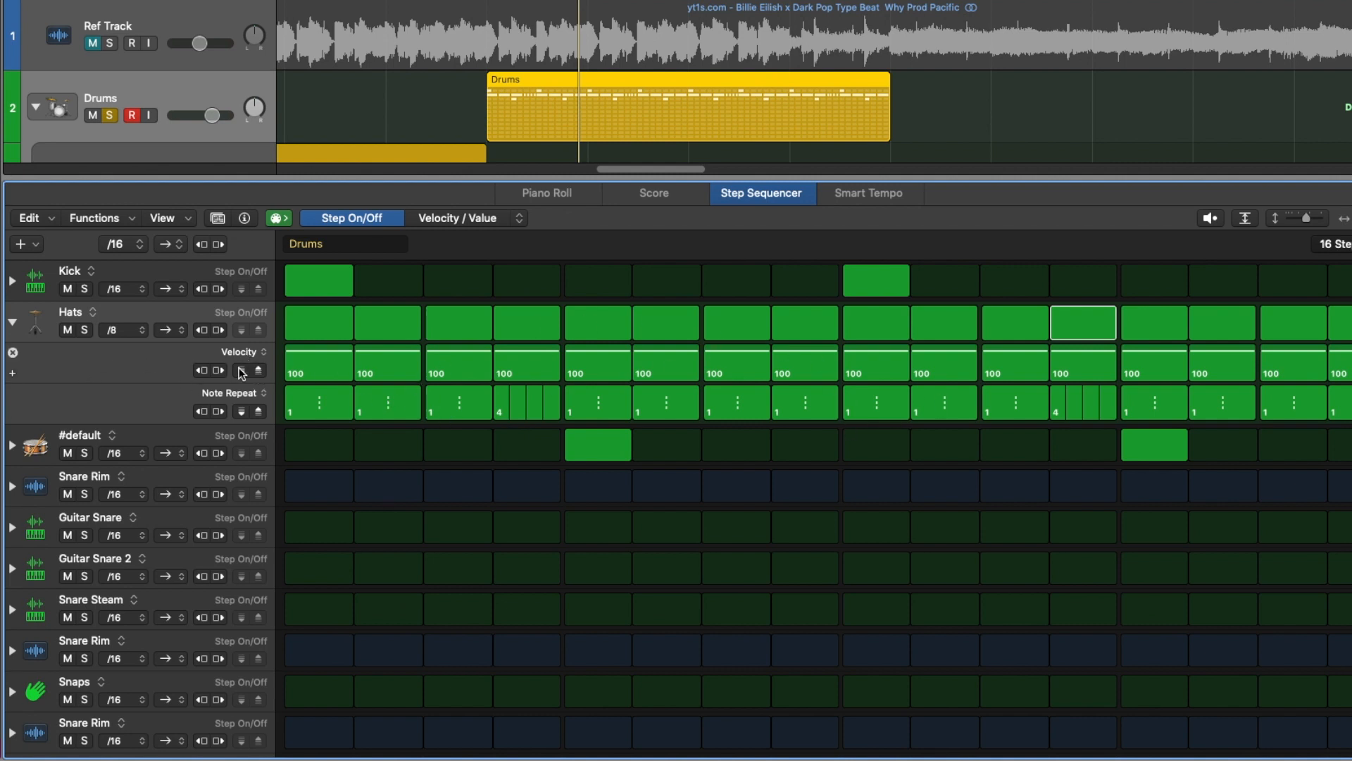
Vary the Hats step velocities, lowering several from 100 down toward about 41.
left_click_drag(244, 372, 244, 383)
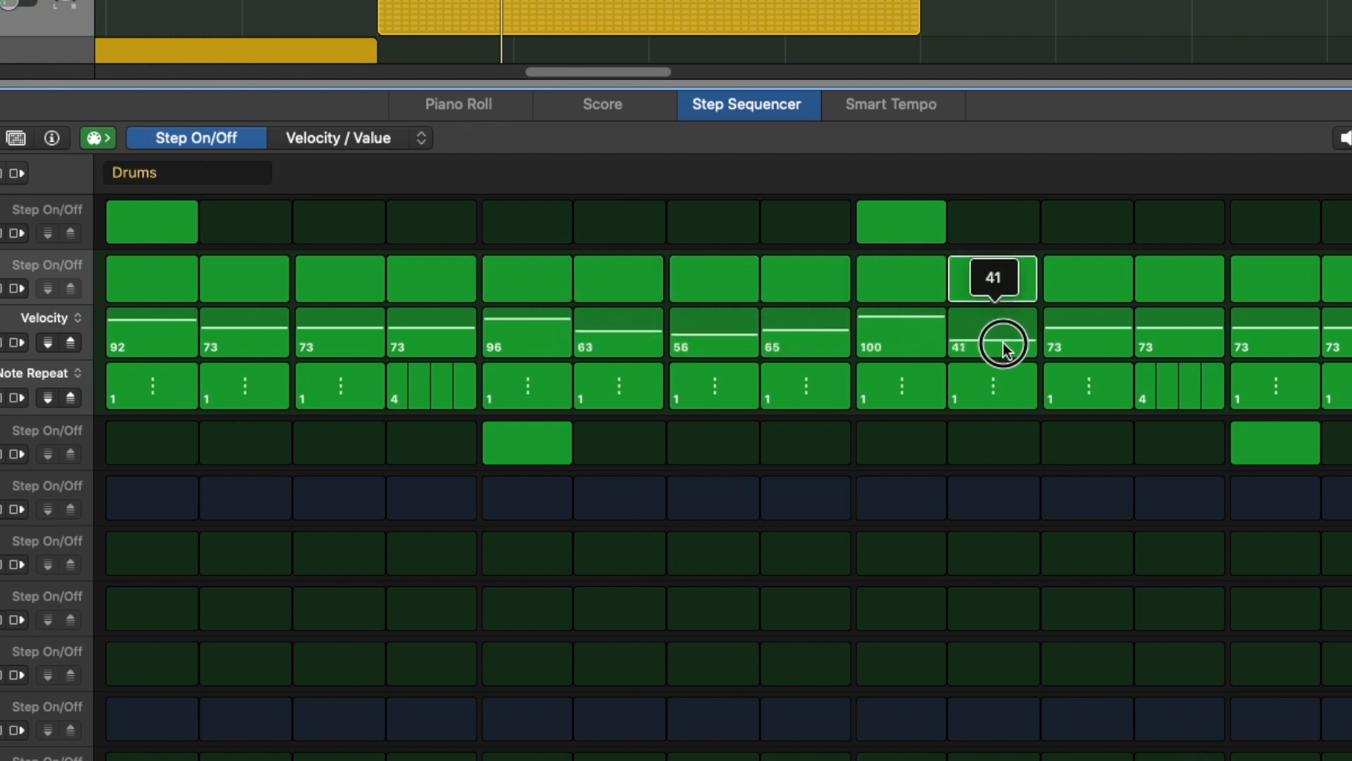
left_click_drag(1003, 341, 1179, 333)
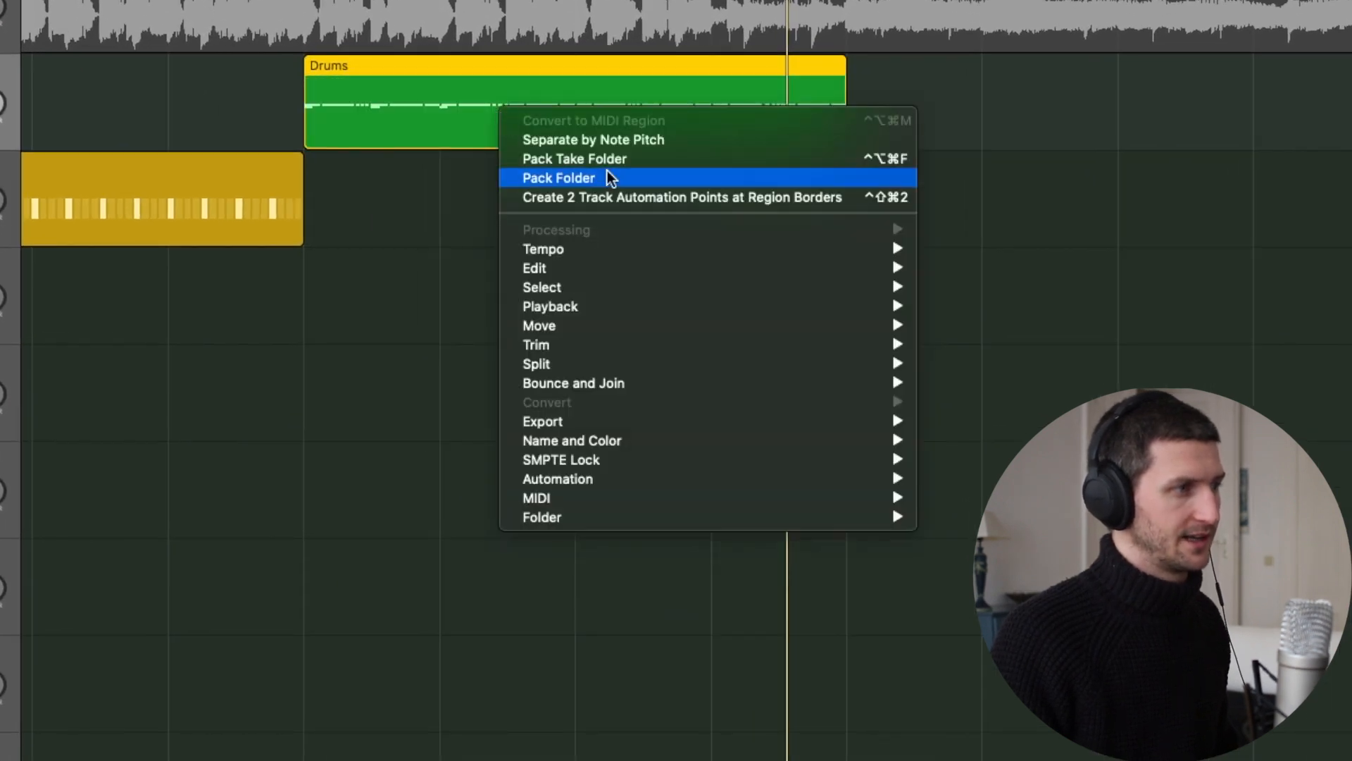
mouse_move(574, 160)
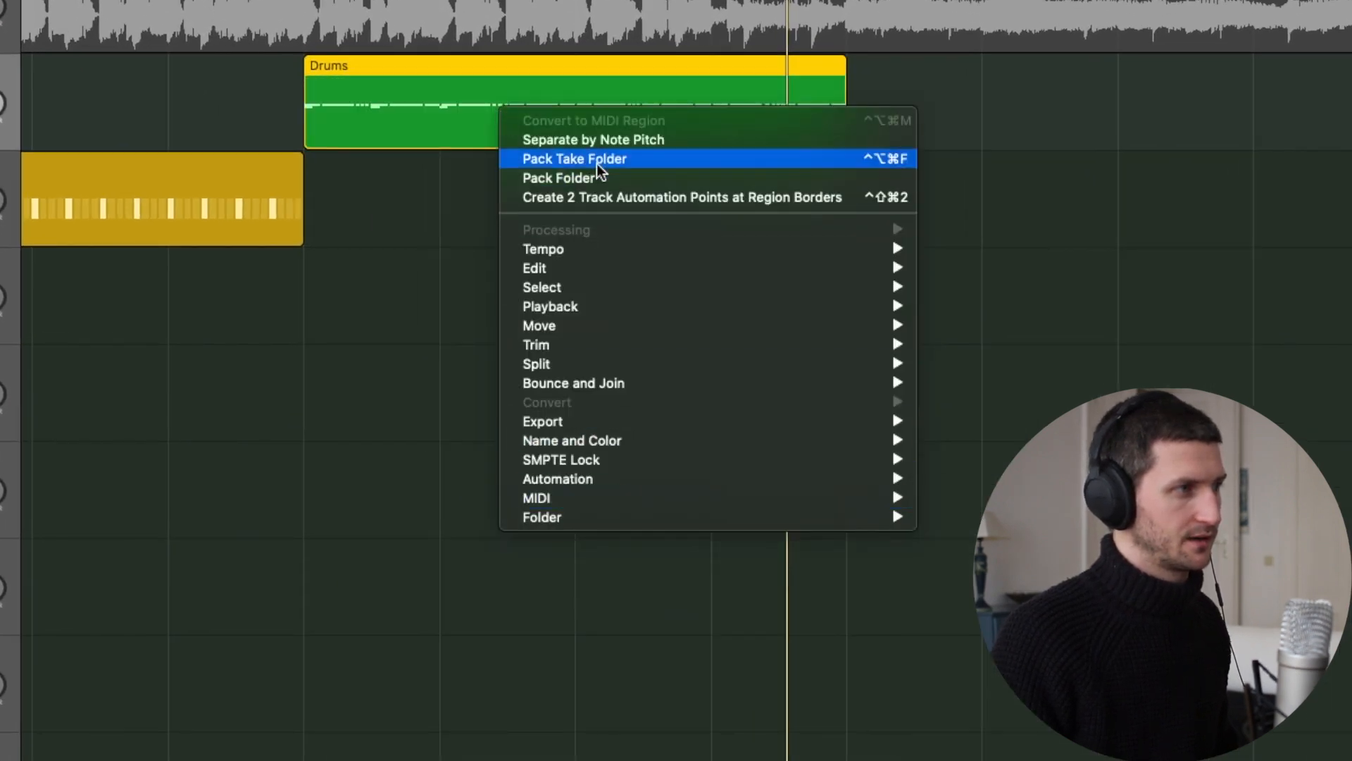
mouse_move(593, 139)
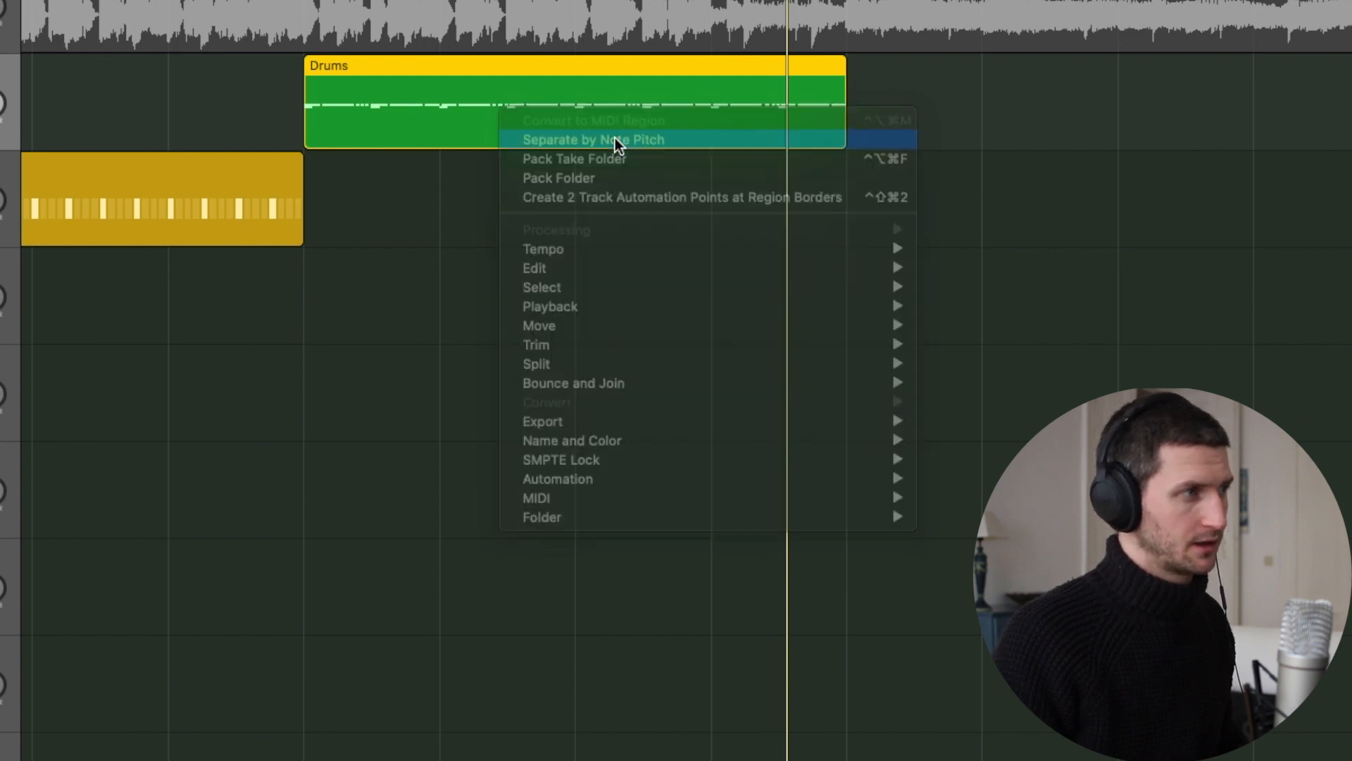
Separate the Drums region by note pitch into per-drum regions.
left_click(593, 140)
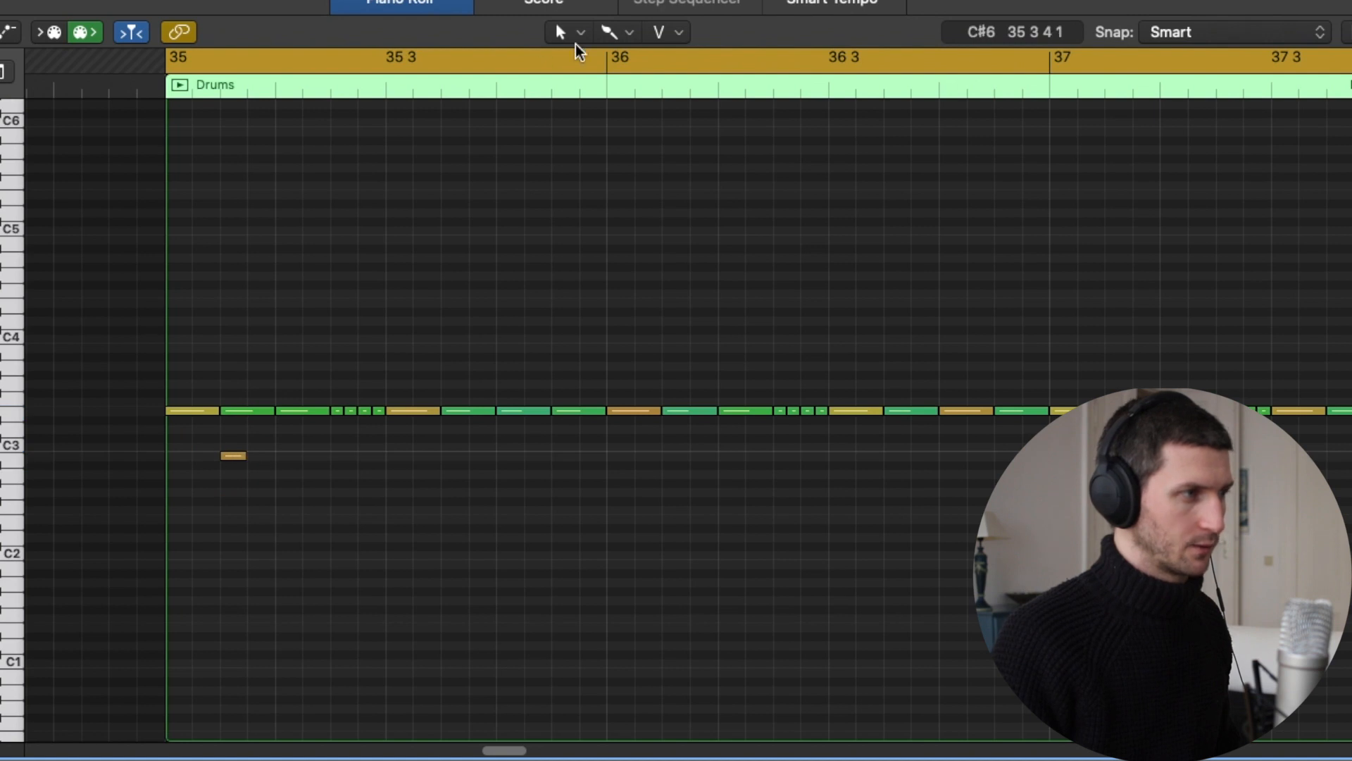
Pencil in extra short notes at bar 35 on the lower drum row.
left_click(613, 33)
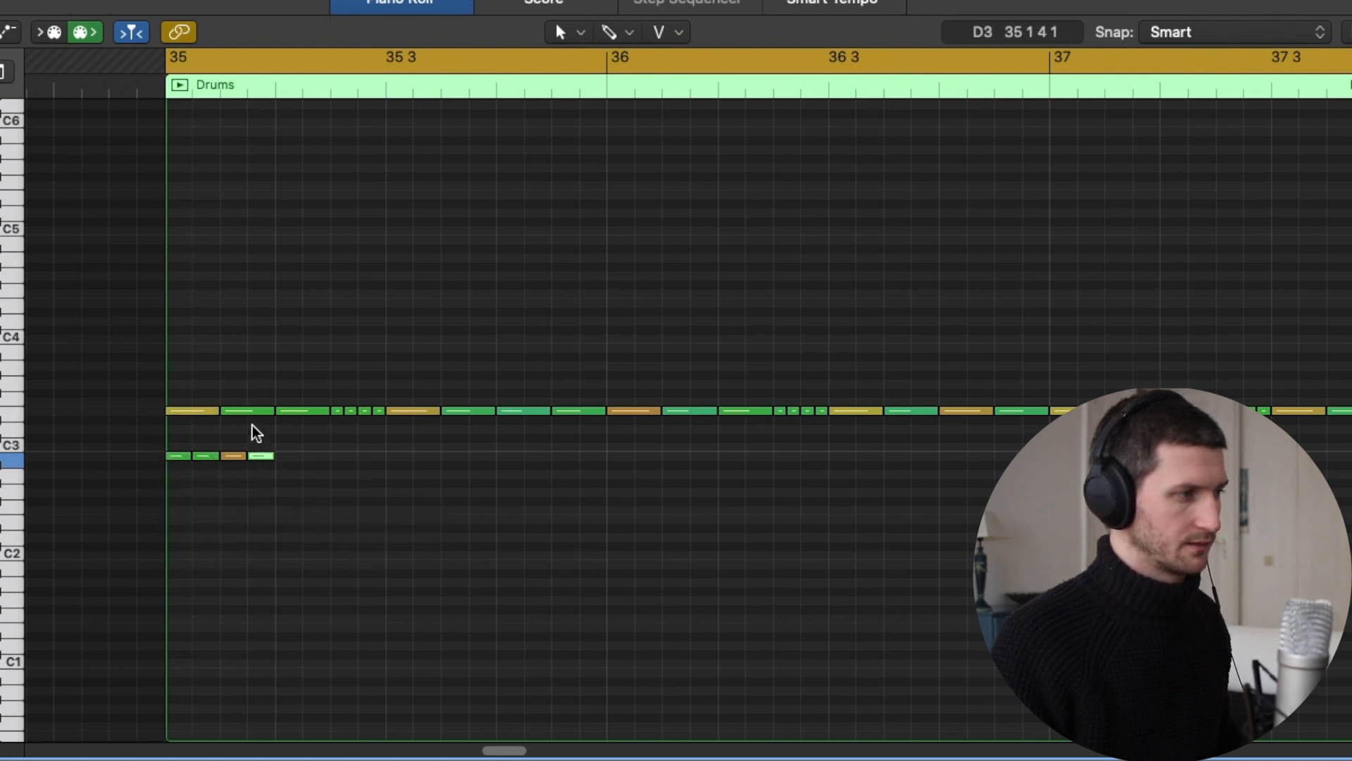
left_click(309, 58)
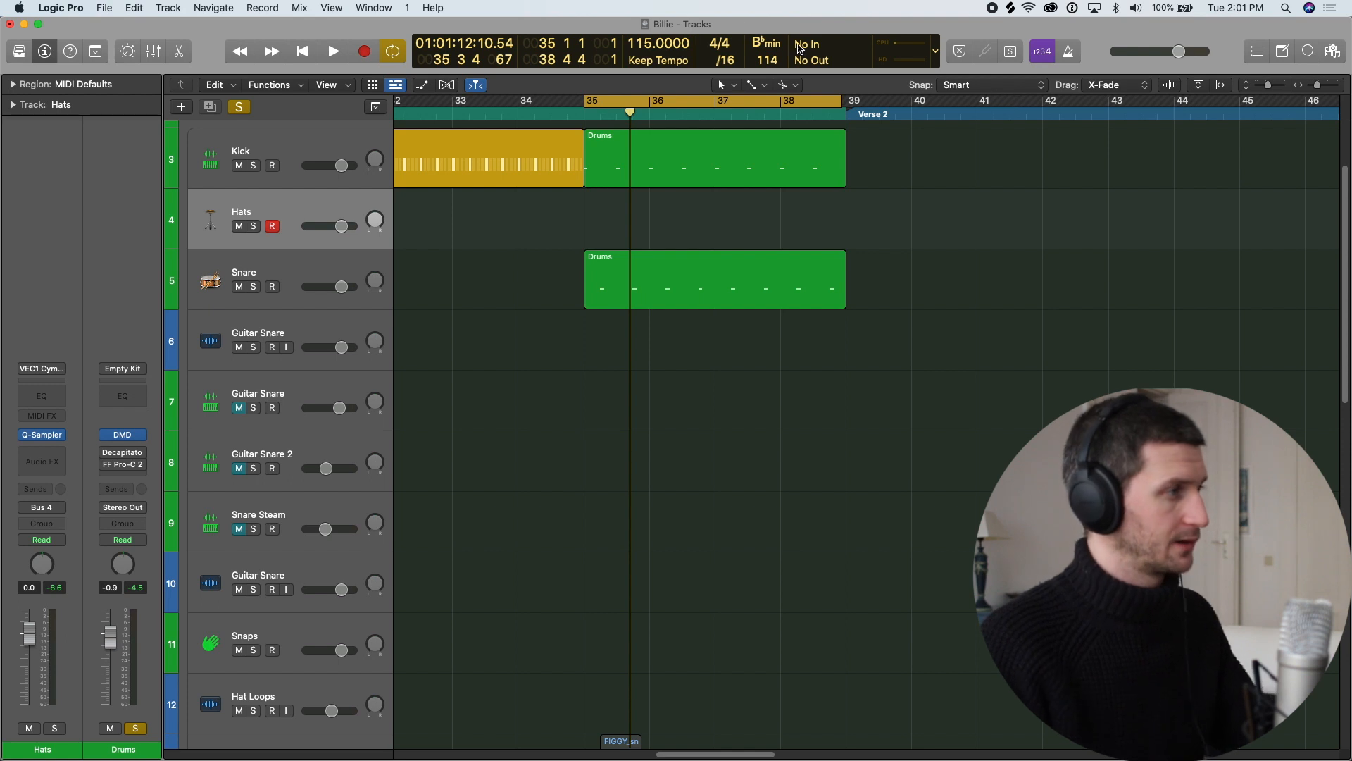
Record-enable the Hats track and start recording before bar 35.
left_click(272, 225)
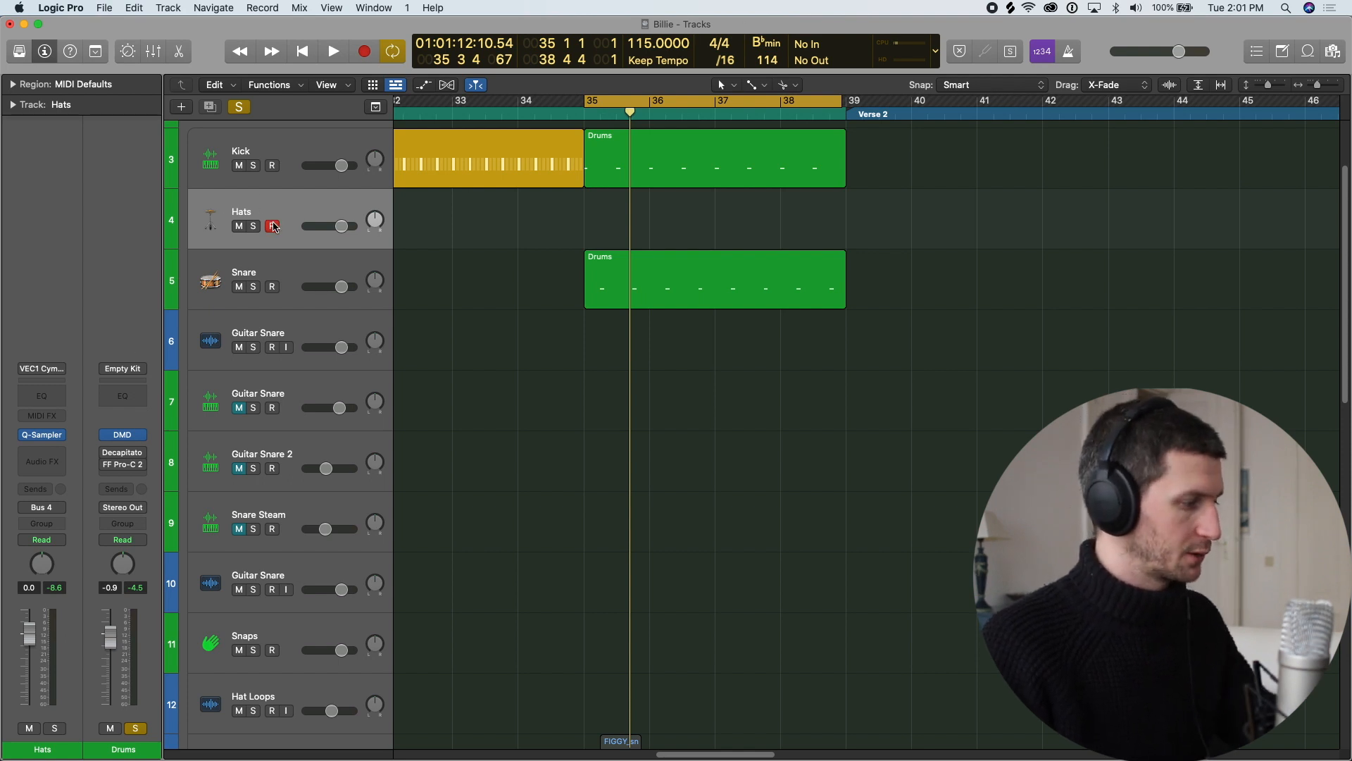
left_click(272, 226)
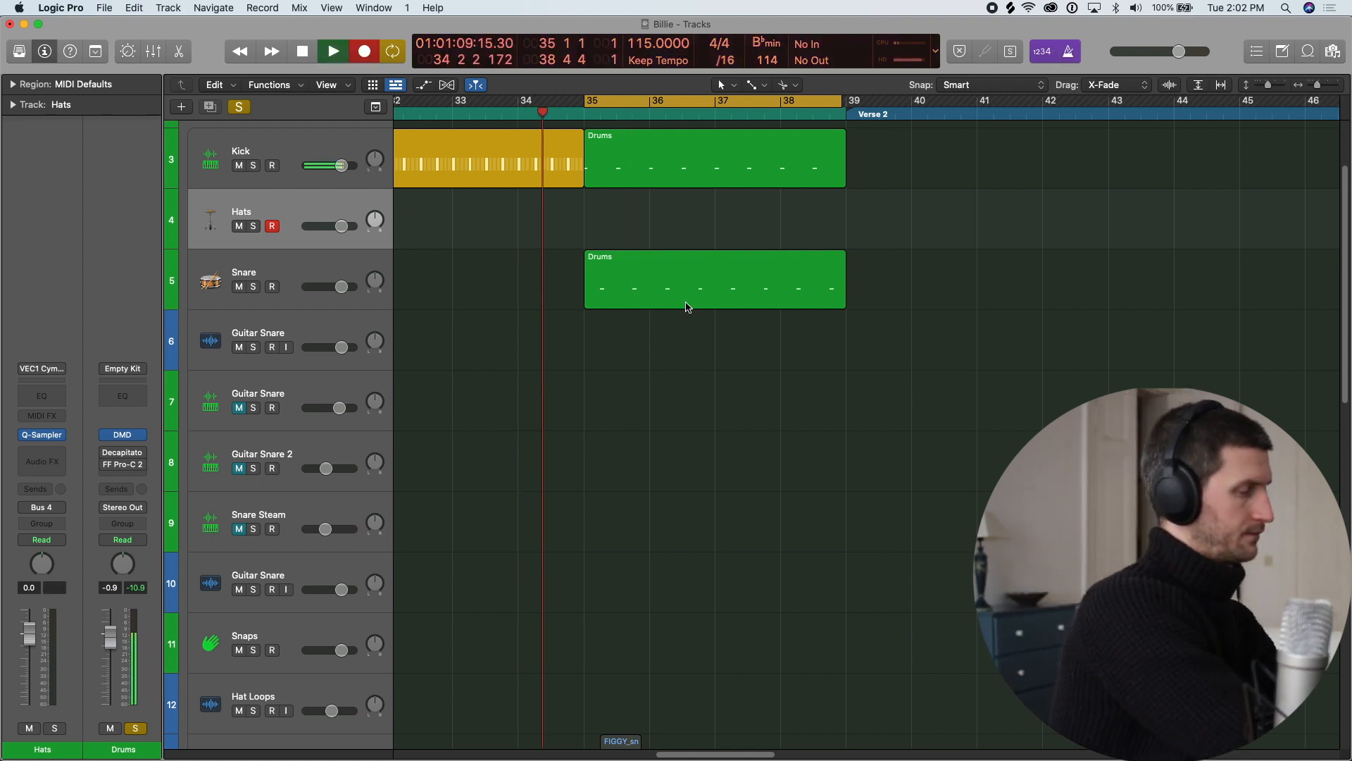
Play in the hats part and stop, leaving a Hats region over bars 35–38.
left_click(332, 51)
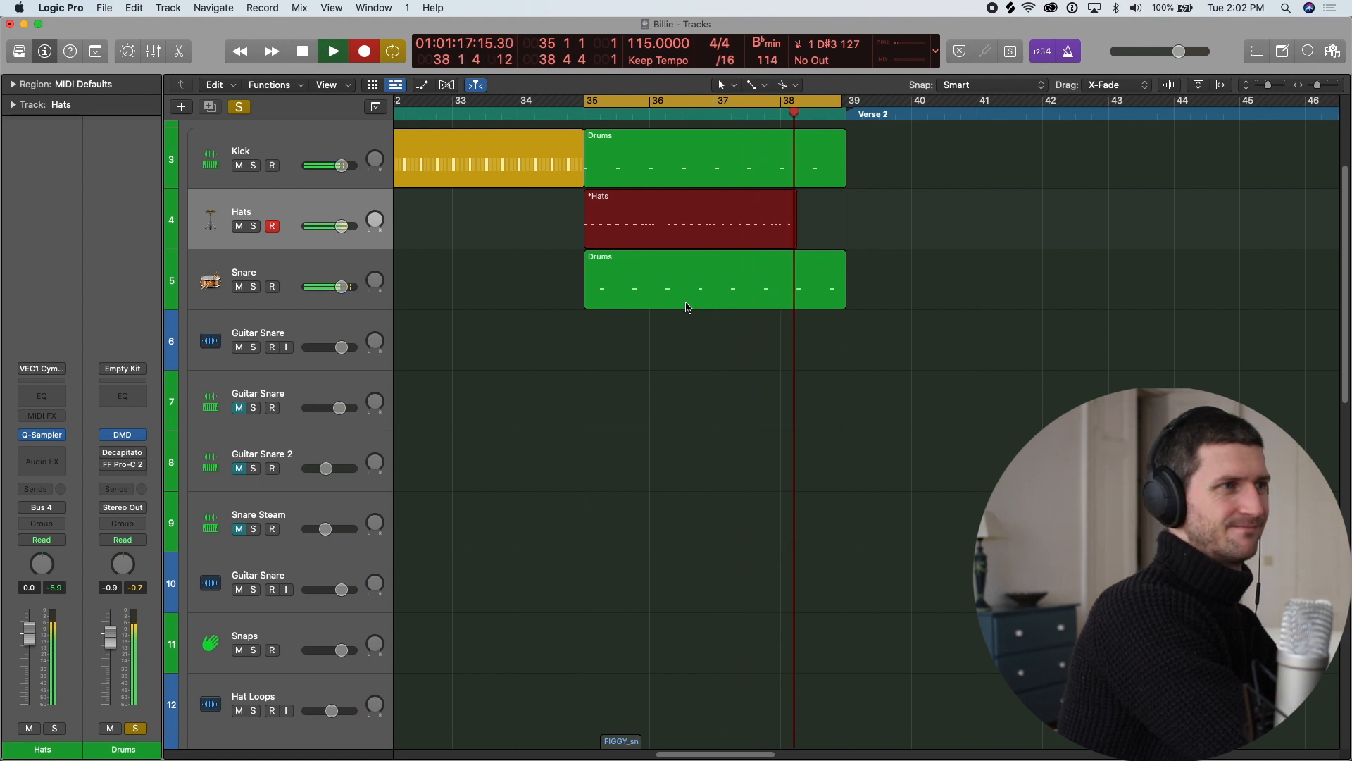
left_click(690, 220)
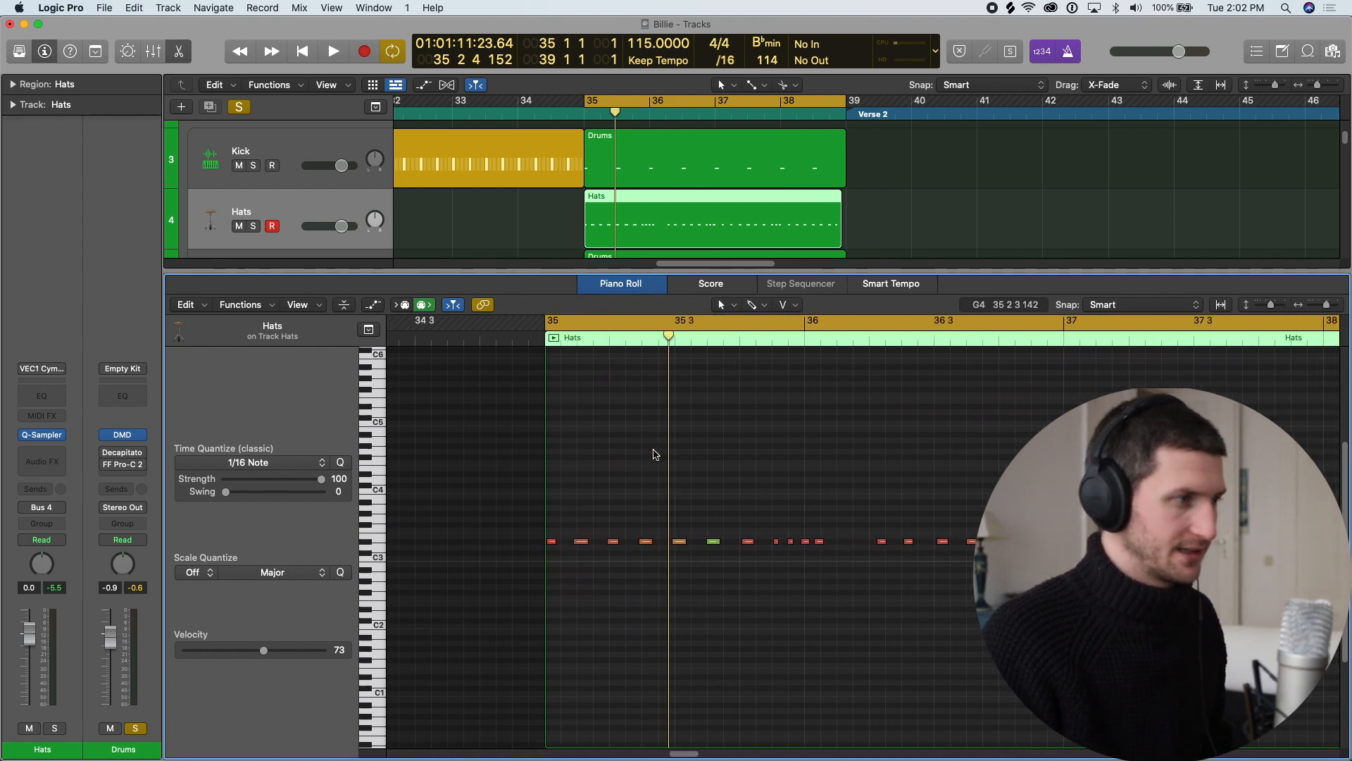
mouse_move(716, 521)
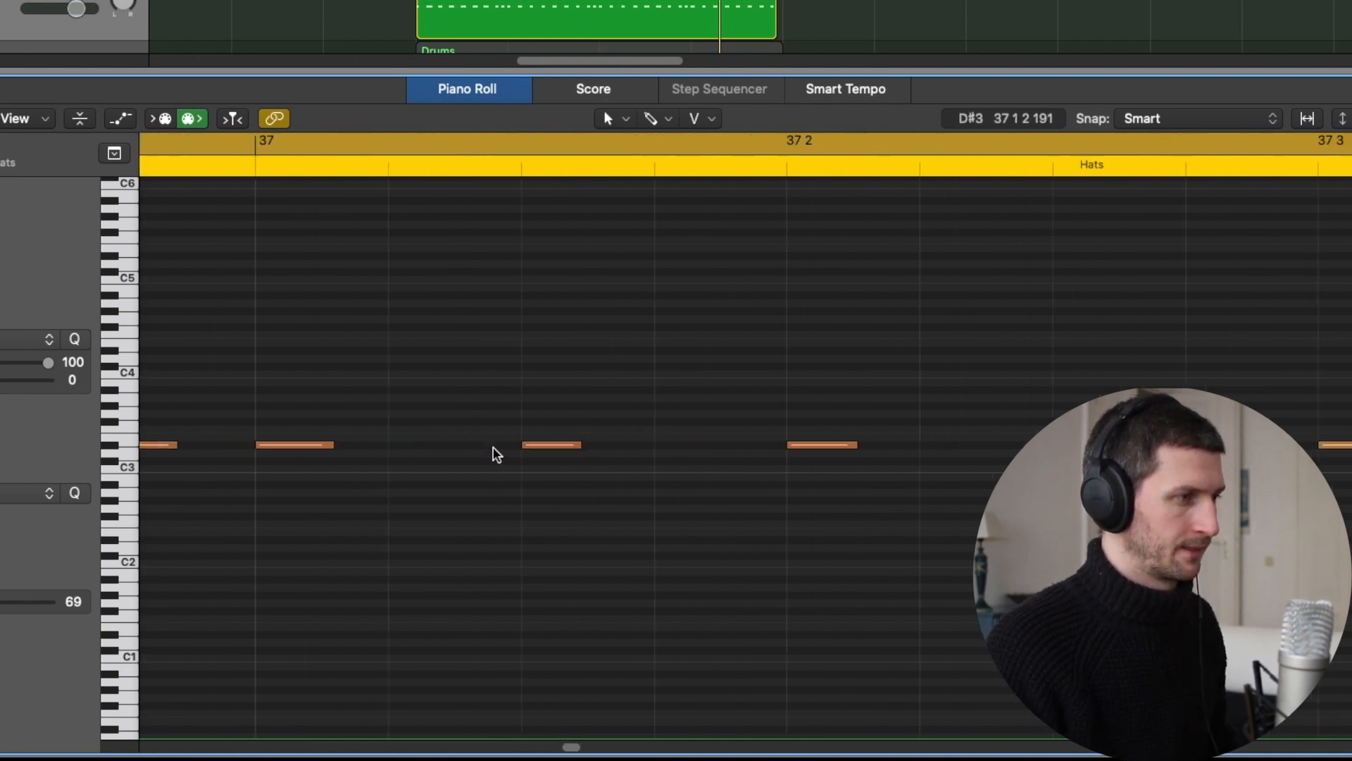
Nudge the start of the short hat note at 36 4 3 slightly later toward bar 37.
scroll("left", 3)
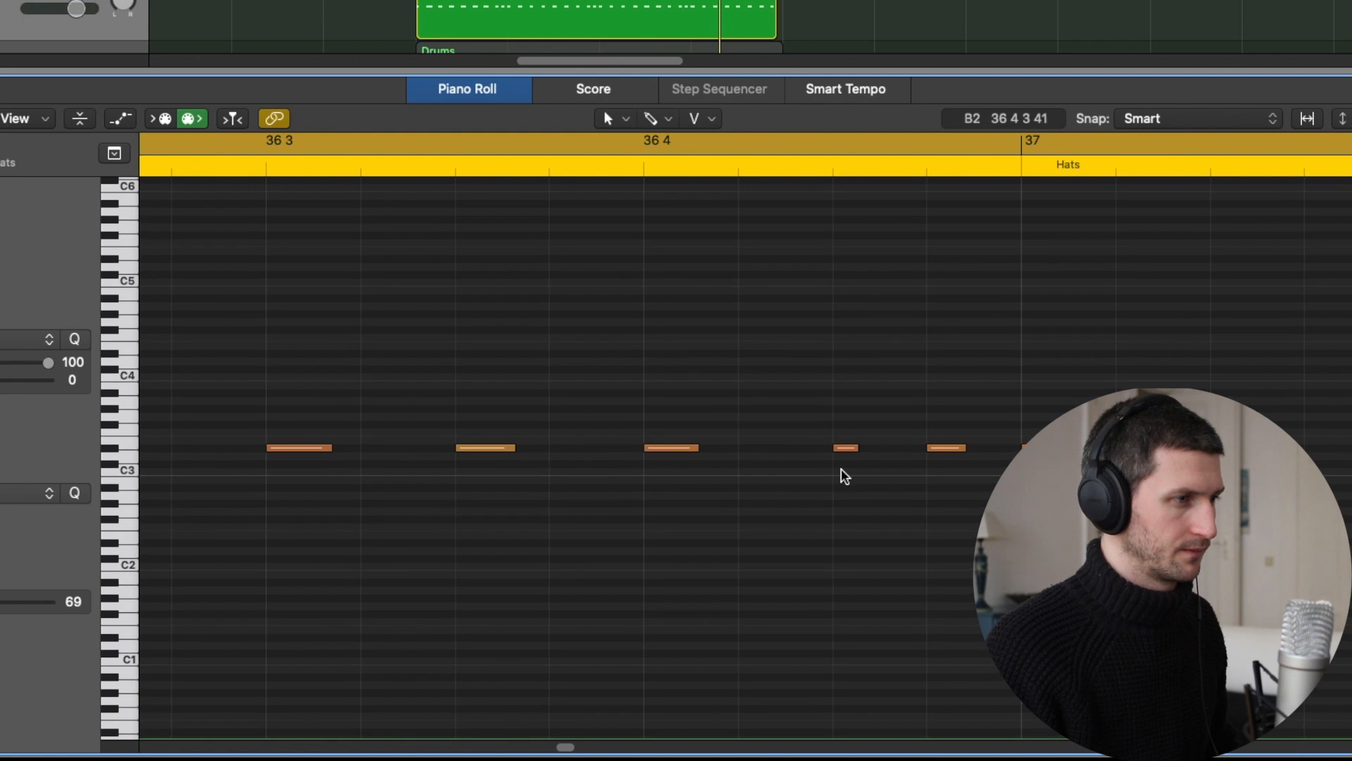
left_click(846, 447)
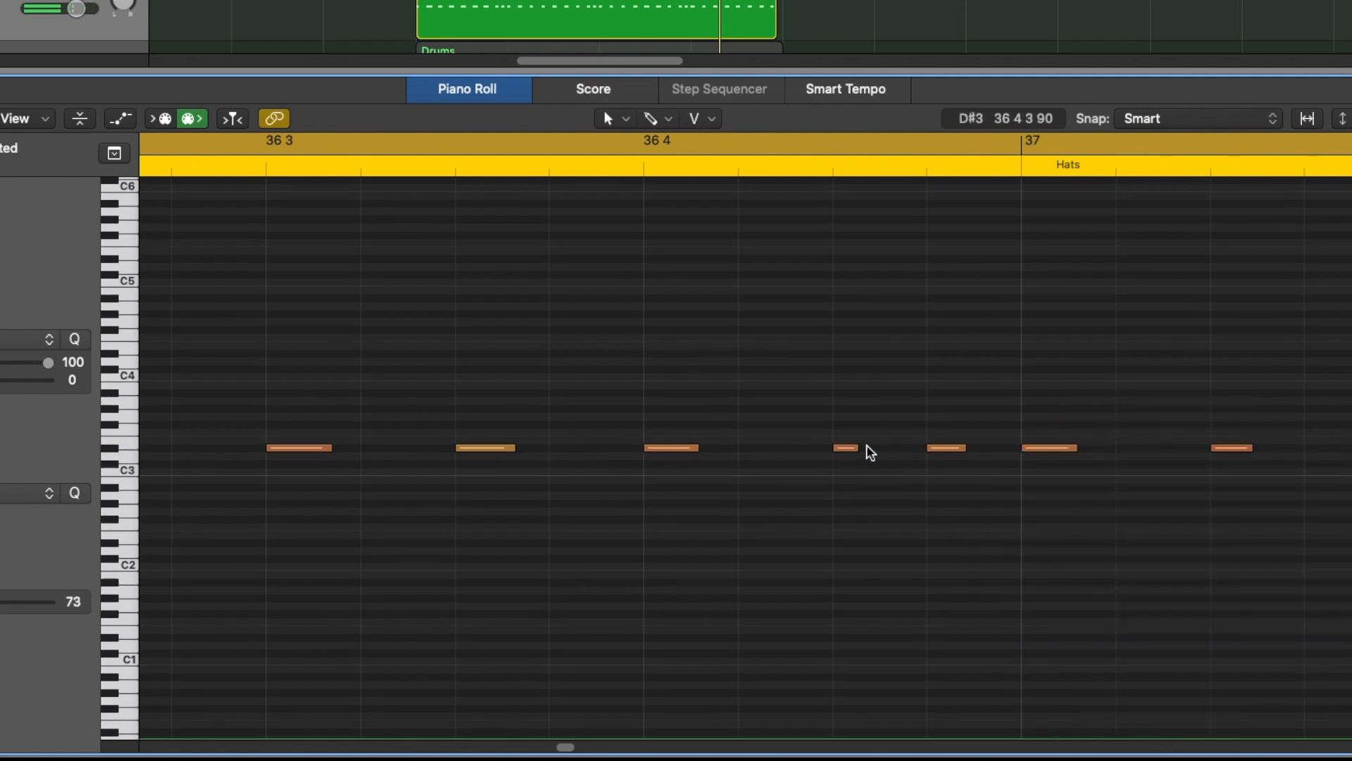
left_click(846, 448)
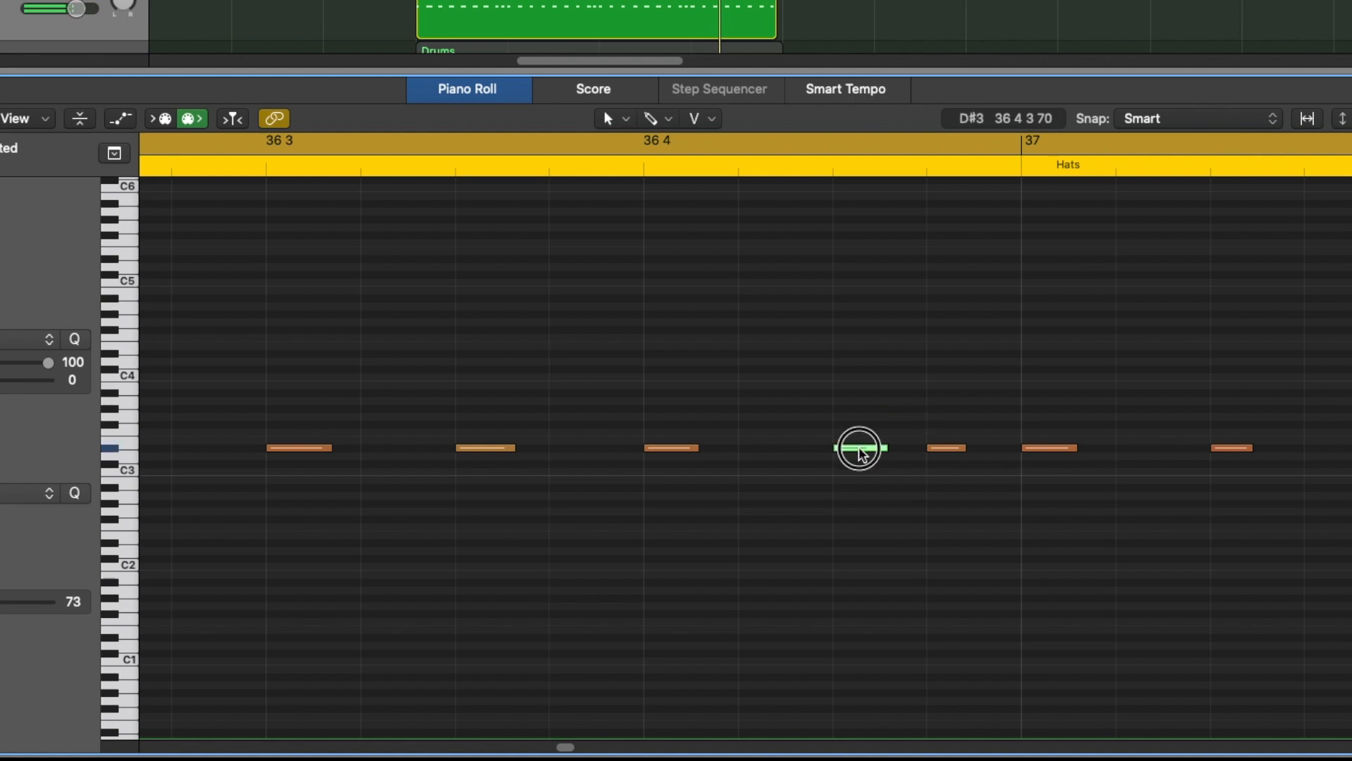
left_click_drag(859, 448, 878, 449)
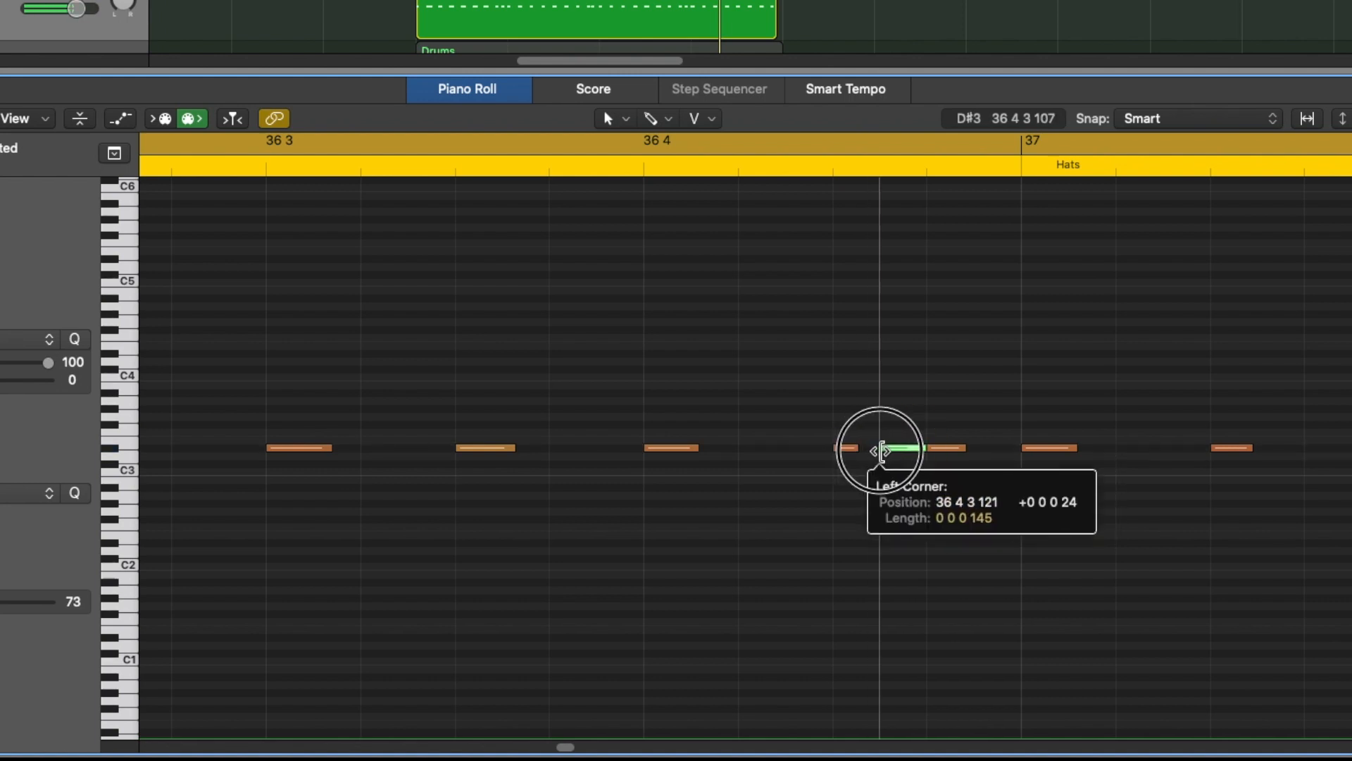